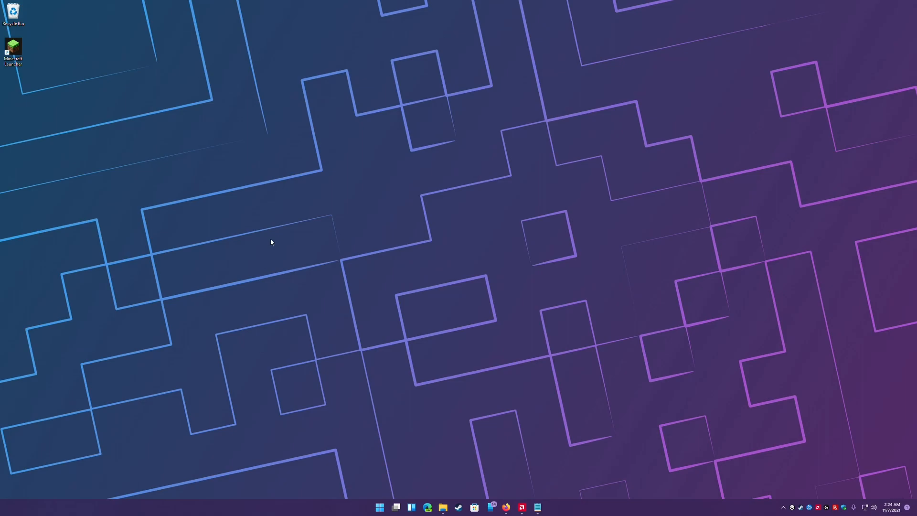
mouse_move(483, 308)
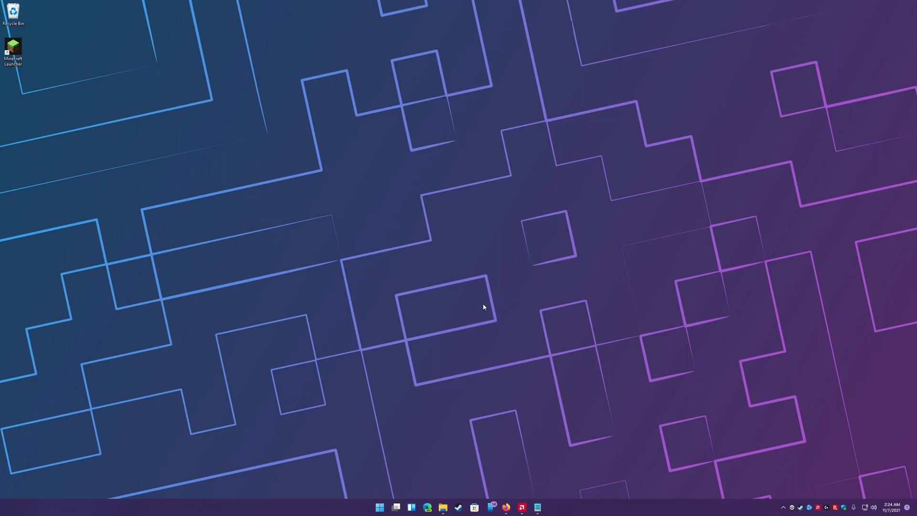
mouse_move(513, 390)
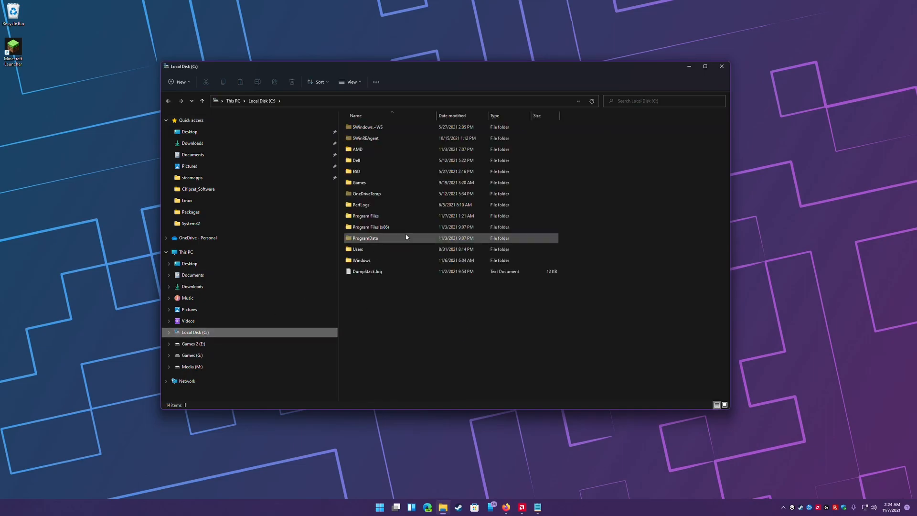
- Open AppData\Roaming\.minecraft and rename launcher_profiles_microsoft_store.json to launcher_profiles.json
double_click(357, 249)
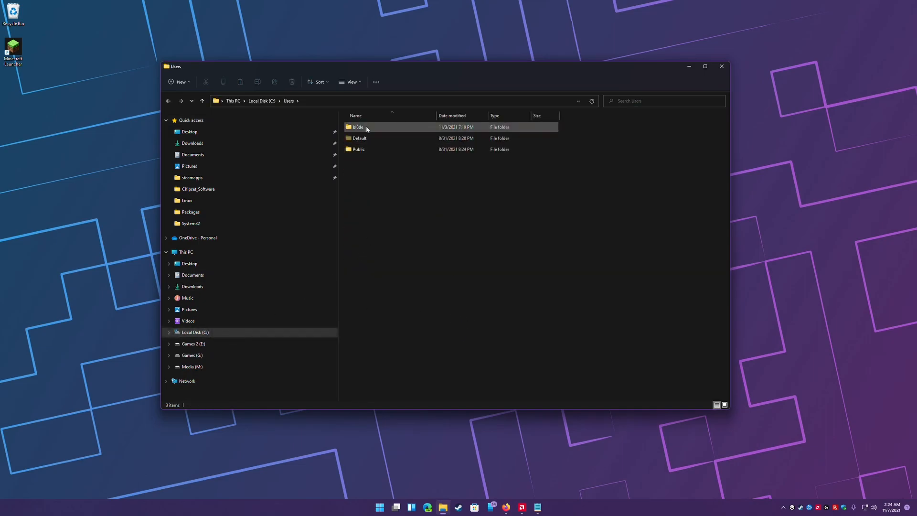
double_click(357, 127)
text(C:\Users\billde\appd)
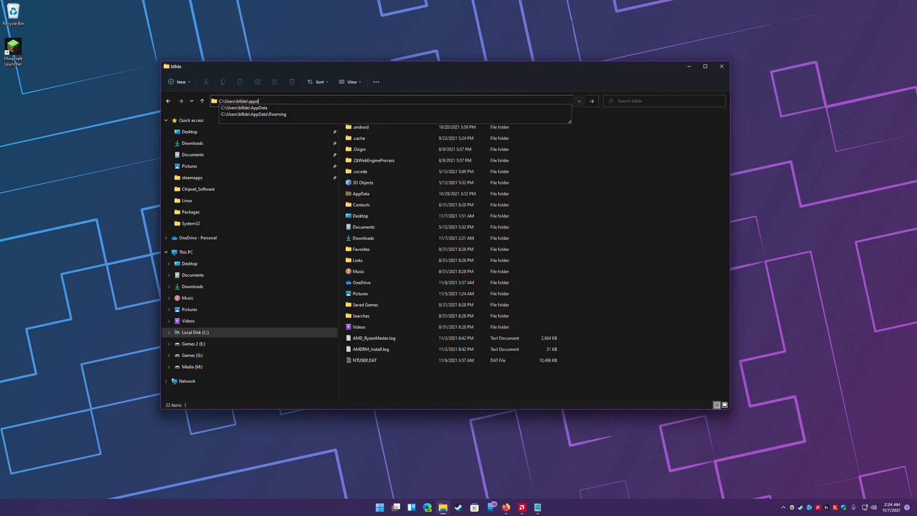
click(243, 107)
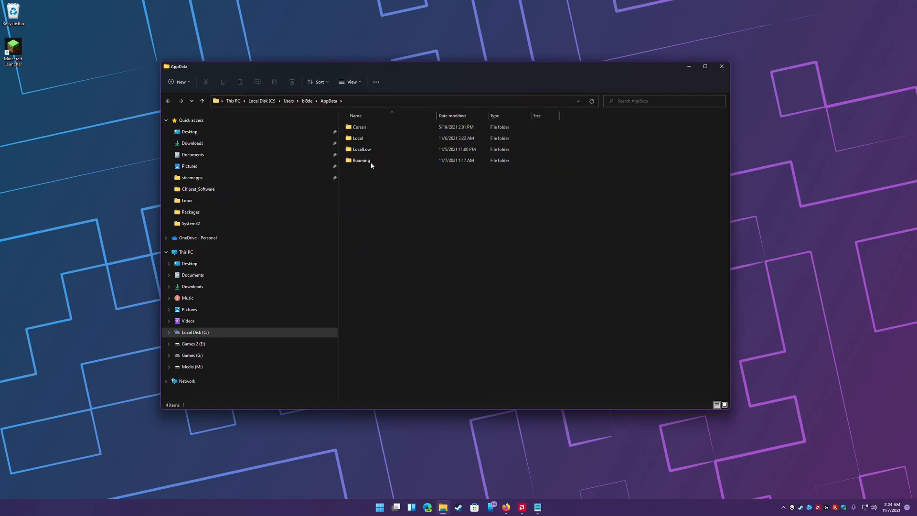
double_click(361, 160)
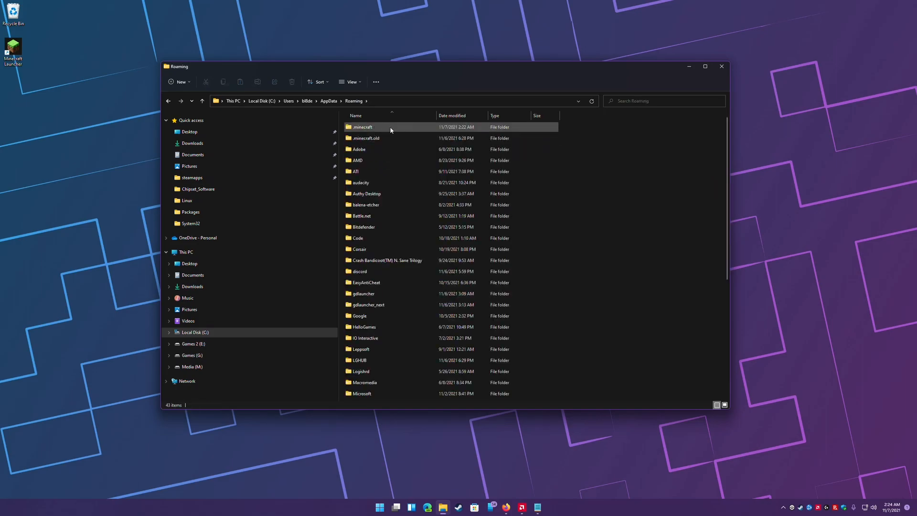
double_click(362, 126)
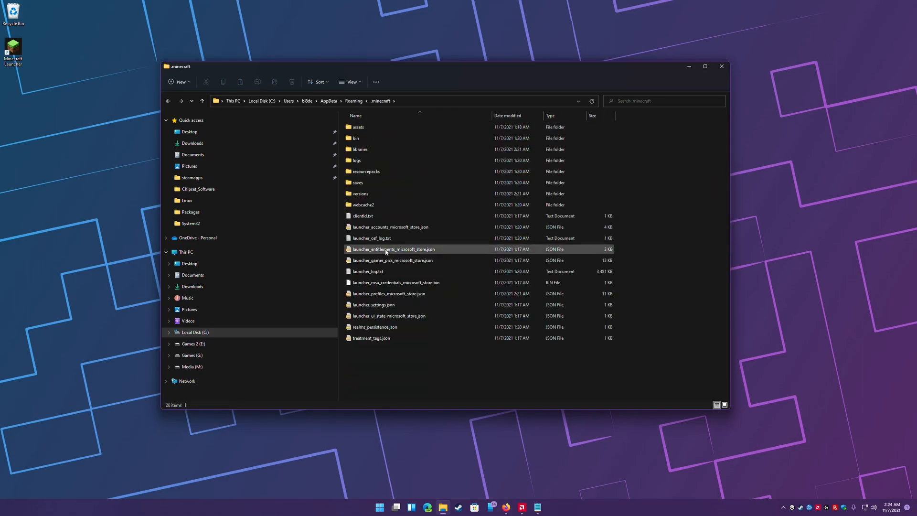
click(388, 293)
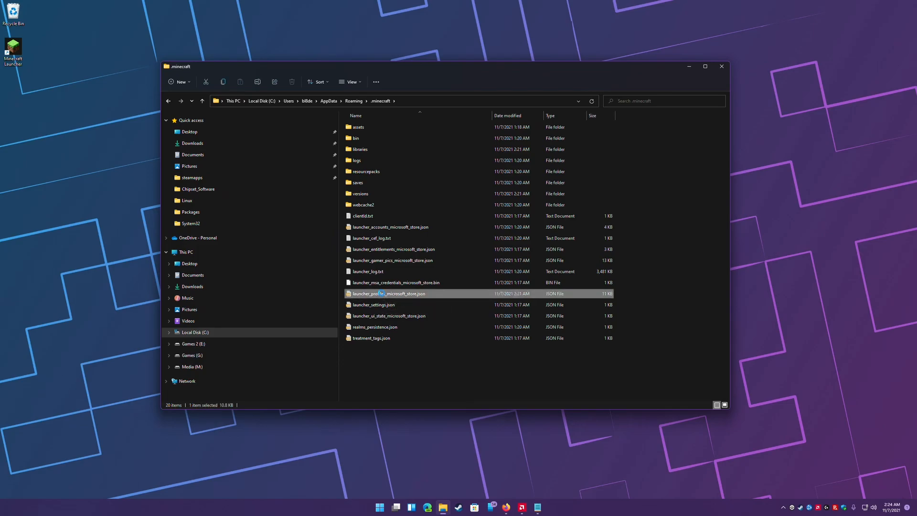
key(F2)
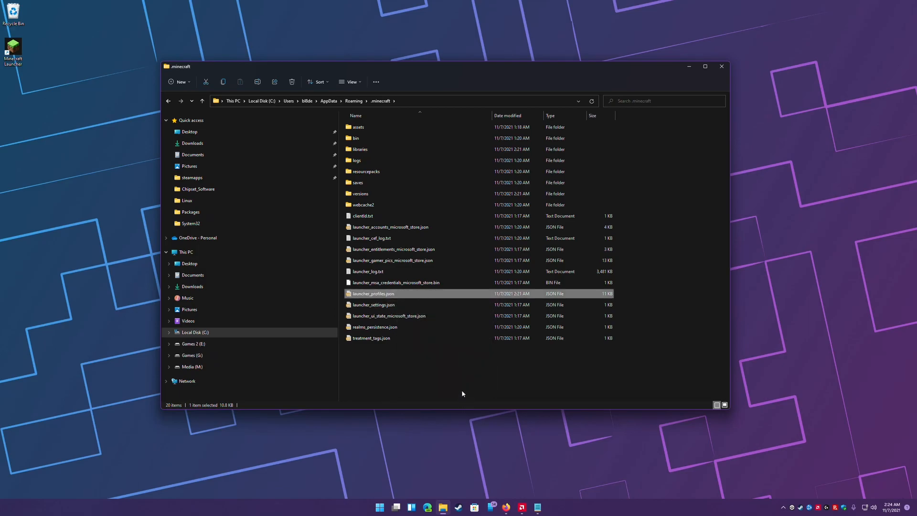
- View Oracle's JDK 17.0.1 Windows downloads and highlight the x64 Installer row
click(512, 452)
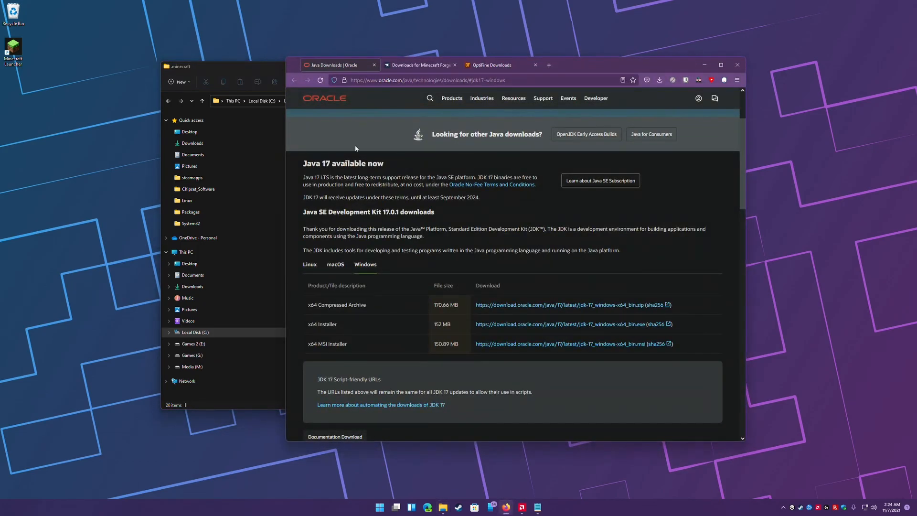
mouse_move(344, 157)
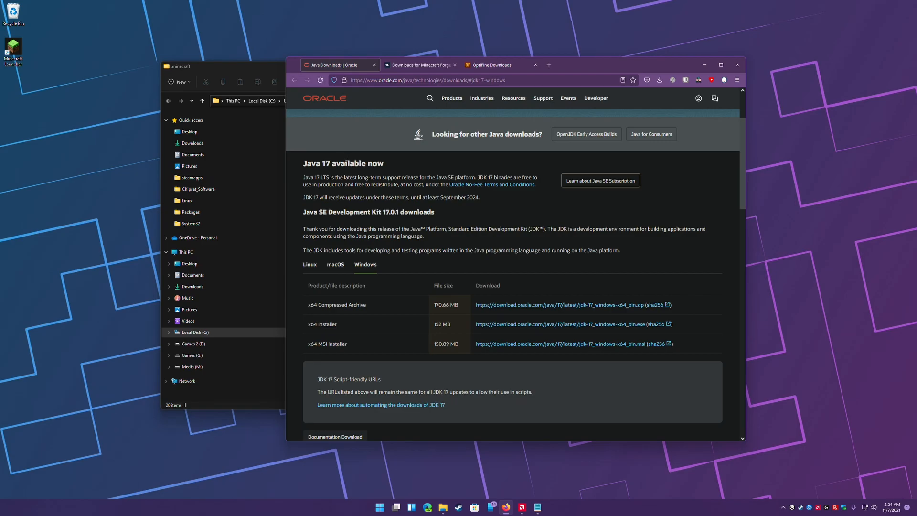
double_click(322, 324)
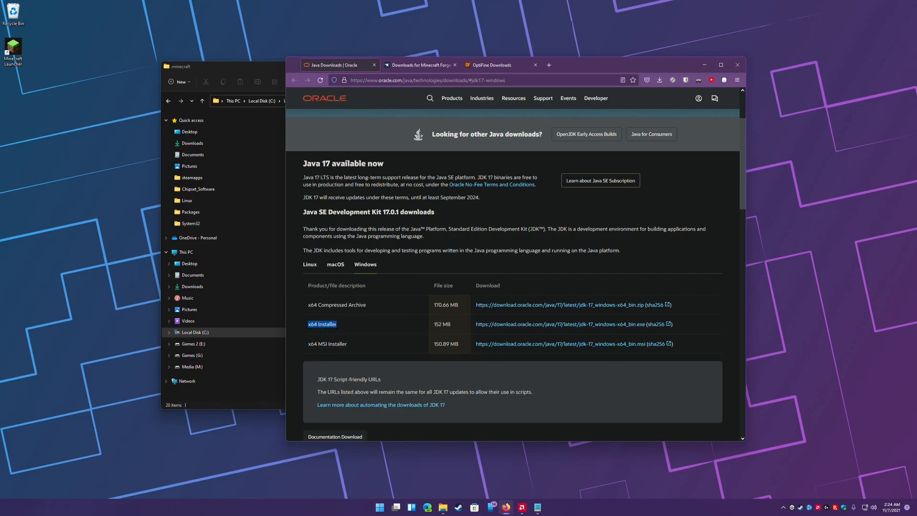
mouse_move(532, 328)
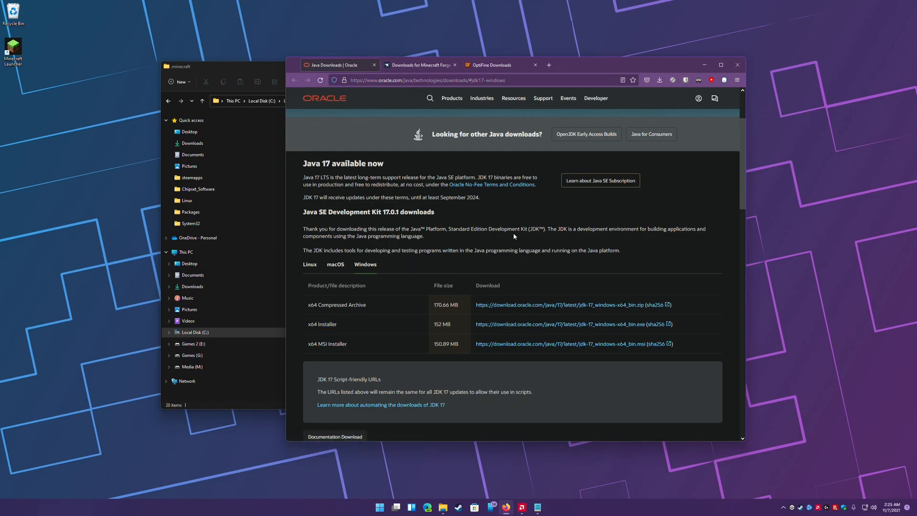
click(420, 64)
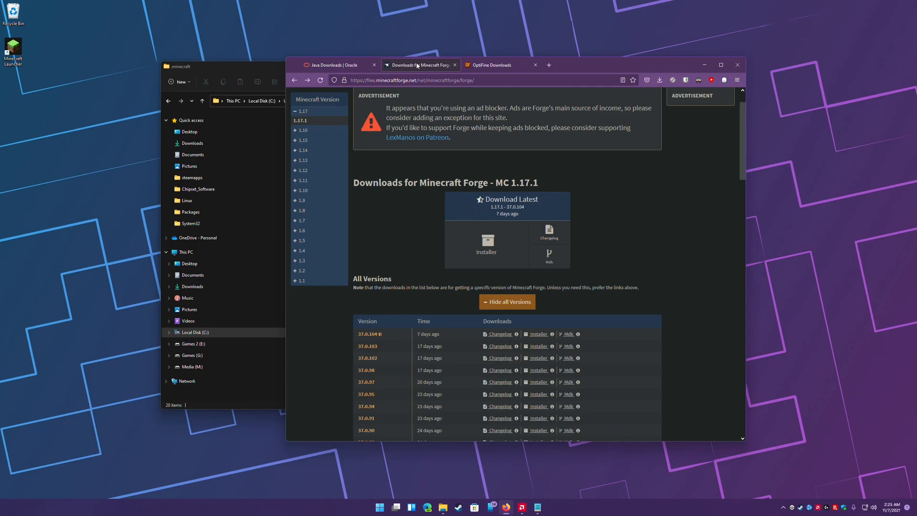
- Toggle the full Forge version list and open the downloaded 1.17.1-37.0.104 installer
click(508, 302)
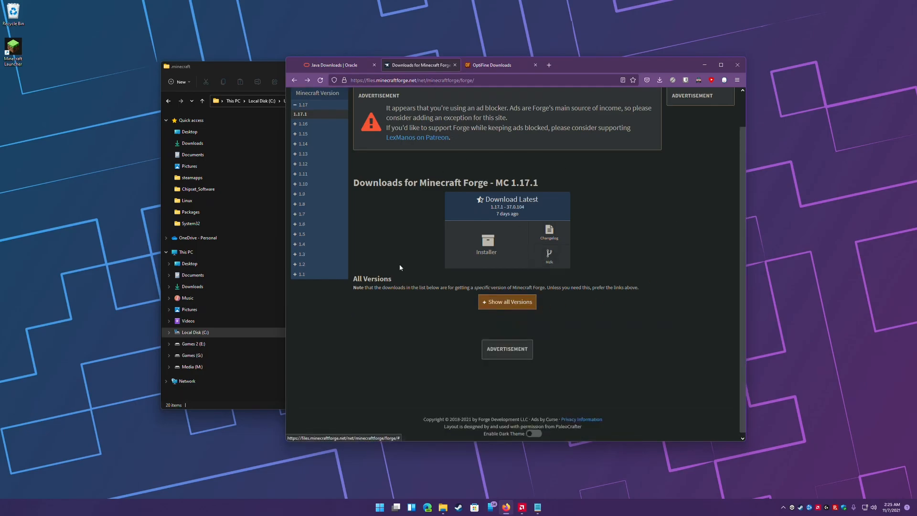
click(507, 301)
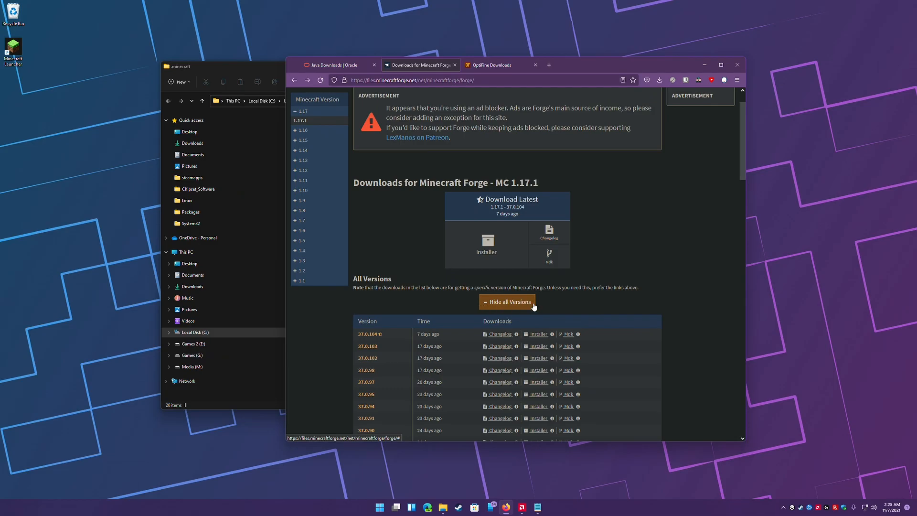
mouse_move(384, 337)
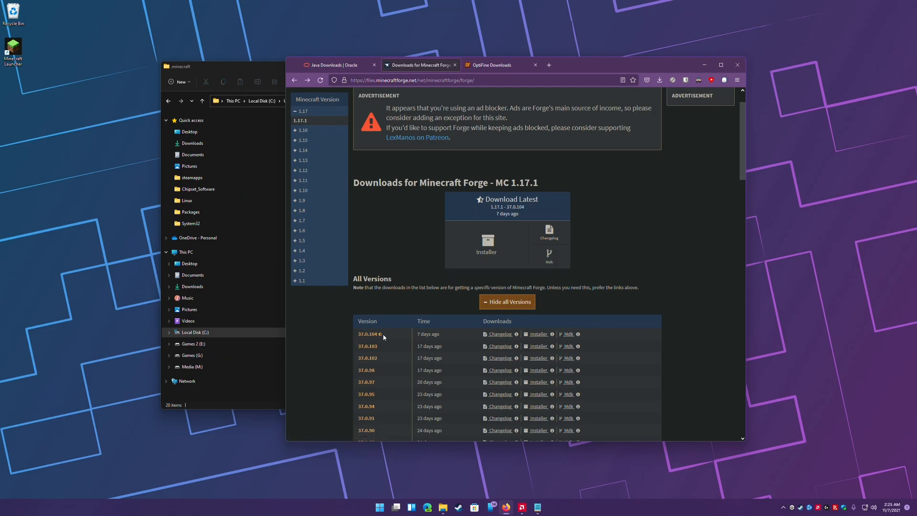
mouse_move(536, 319)
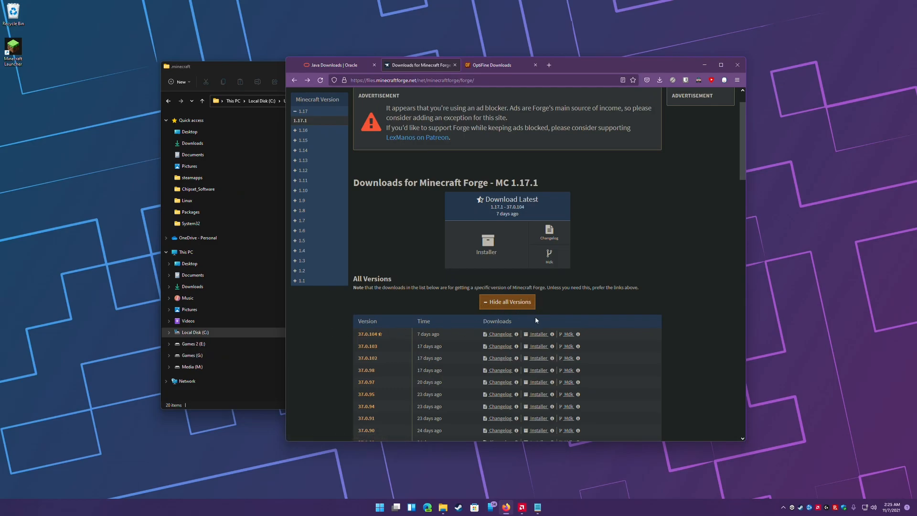
mouse_move(539, 334)
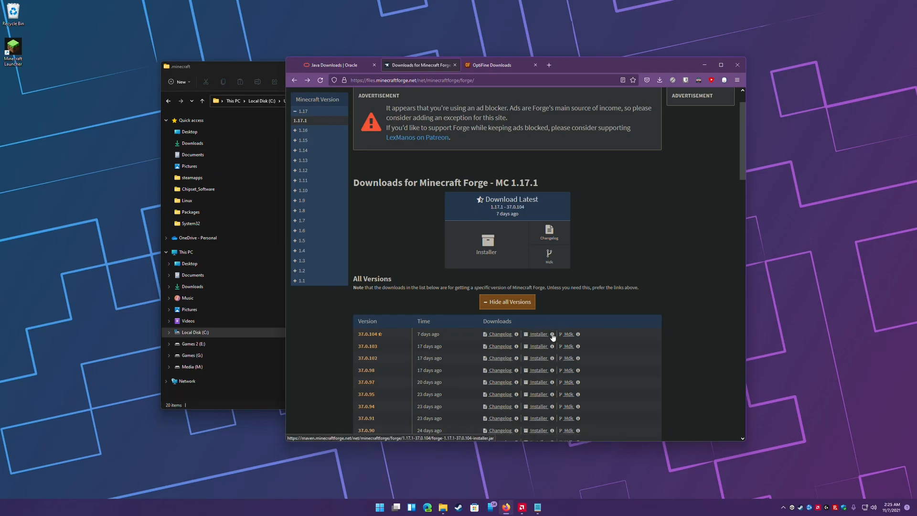
mouse_move(553, 334)
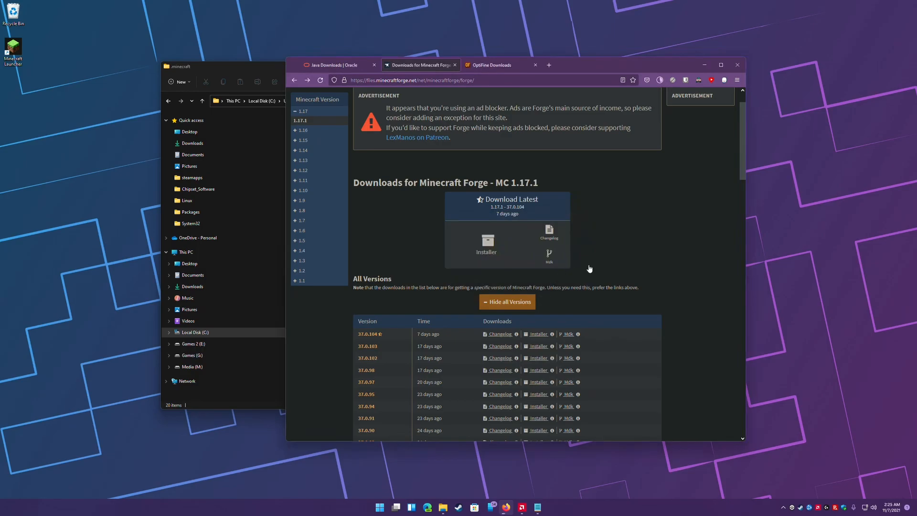
click(659, 80)
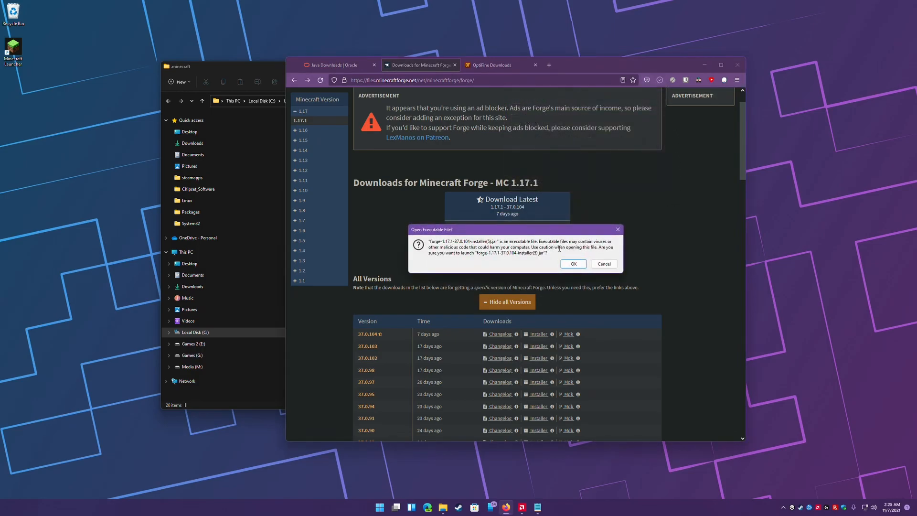
- Run the Forge installer, install the client into .minecraft, and dismiss the Complete message
click(573, 264)
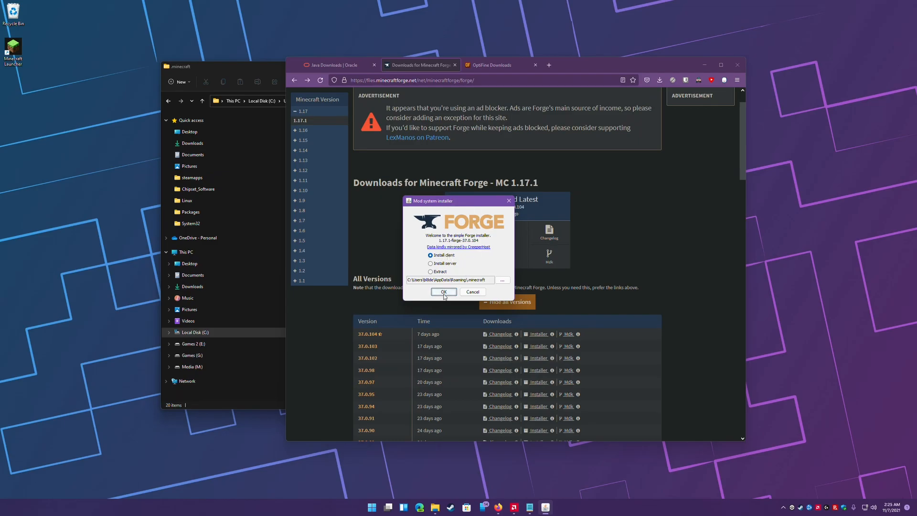
click(443, 291)
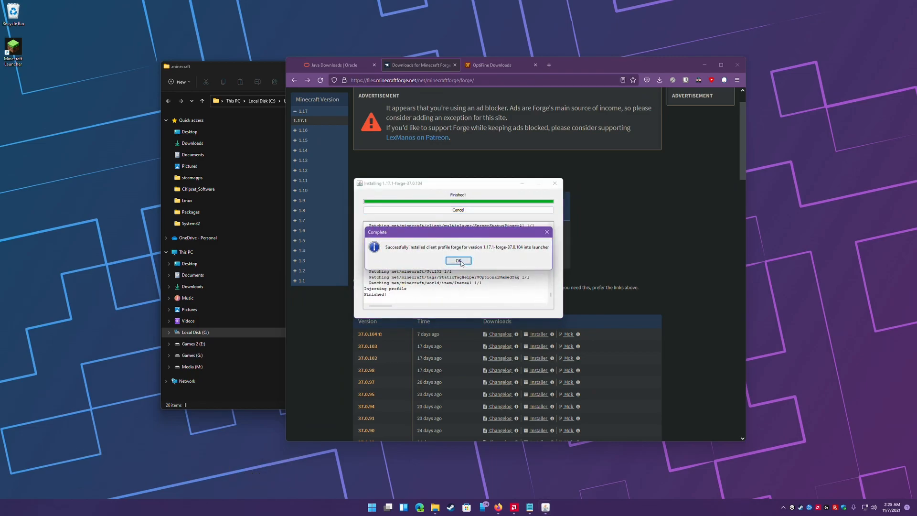
click(458, 260)
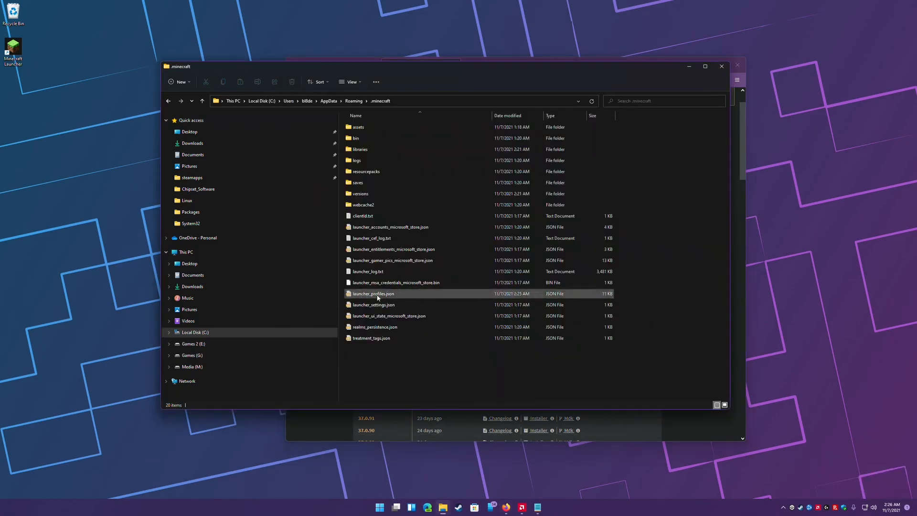
- Right-click launcher_profiles.json in .minecraft to inspect the updated file
right_click(373, 293)
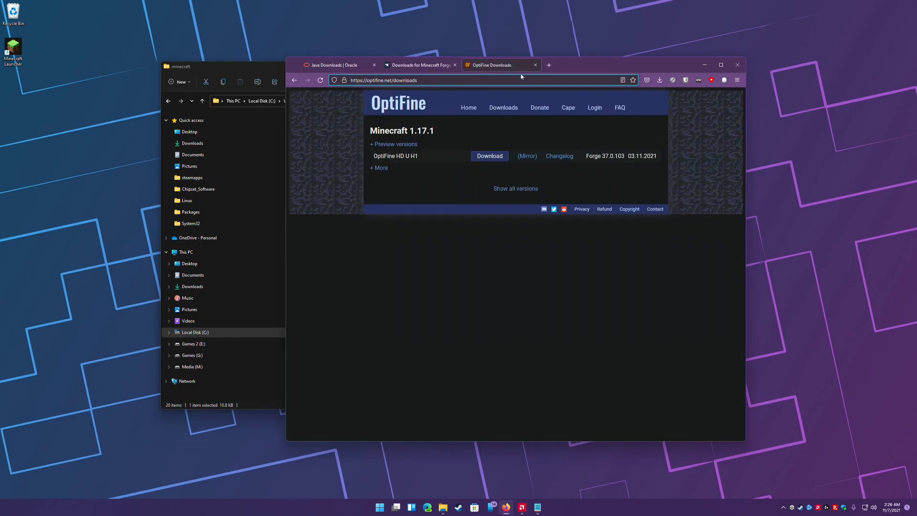
mouse_move(555, 171)
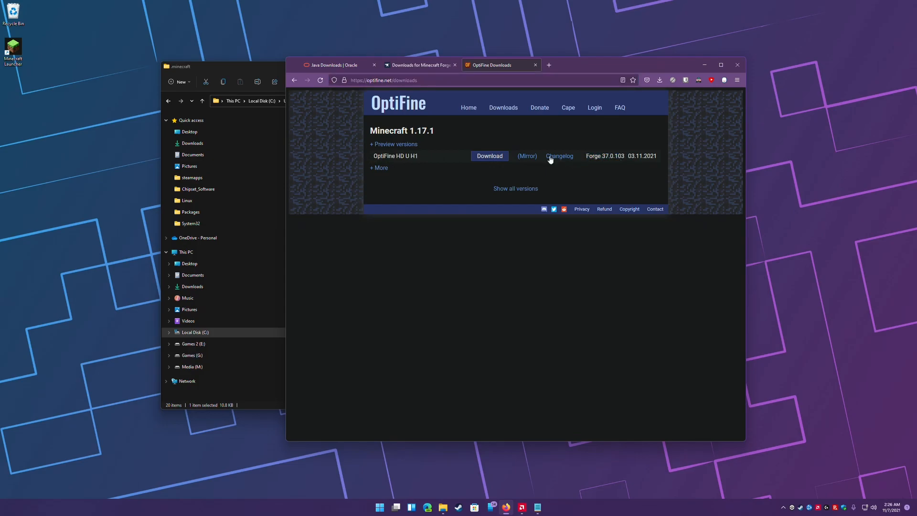
- Download the OptiFine 1.17.1 HD U H1 jar and open it from recent downloads
click(489, 155)
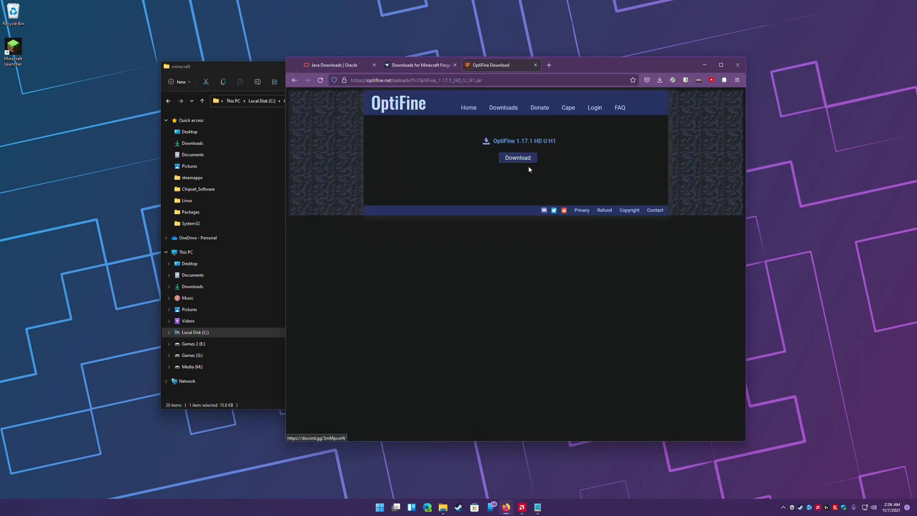
click(518, 158)
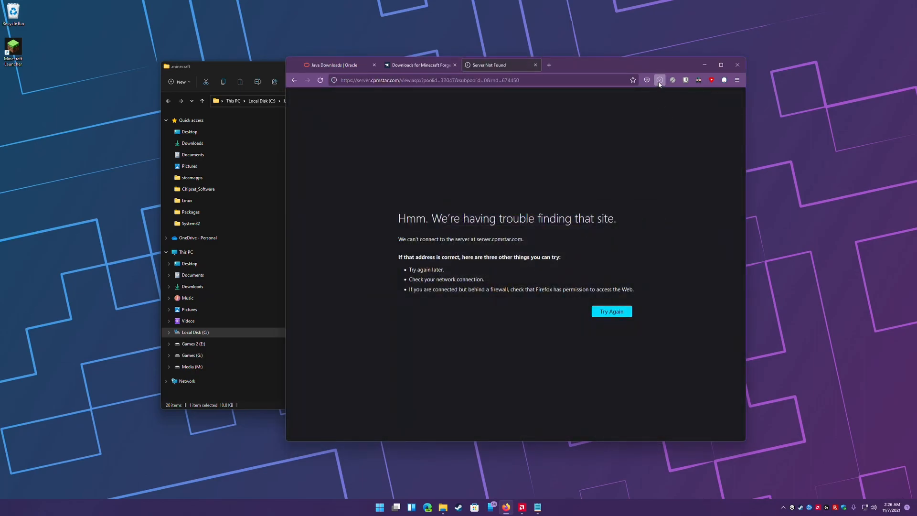
click(659, 80)
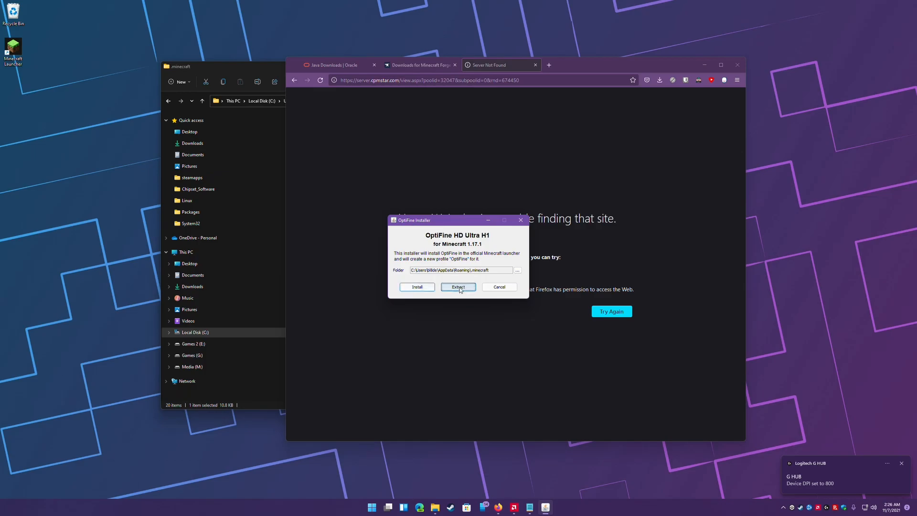
- Extract OptiFine HD U H1 as a standalone mod jar saved to the Desktop
click(458, 287)
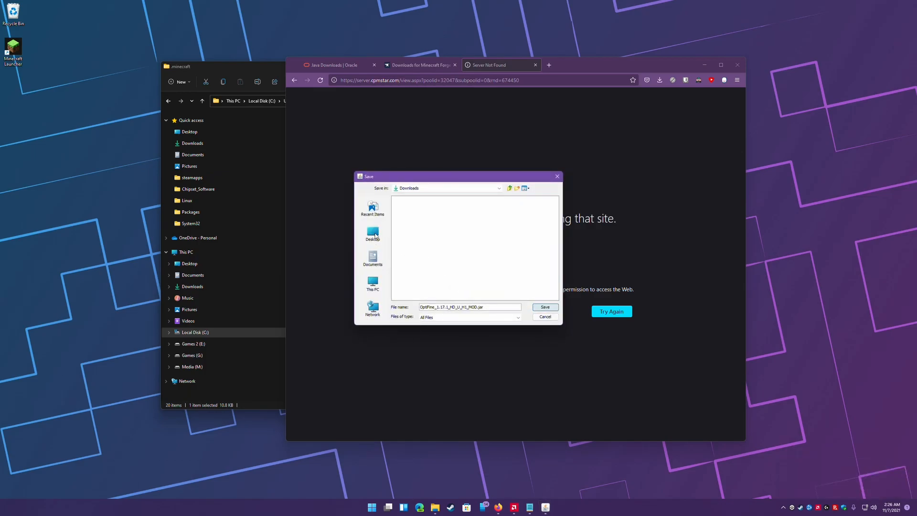
click(545, 307)
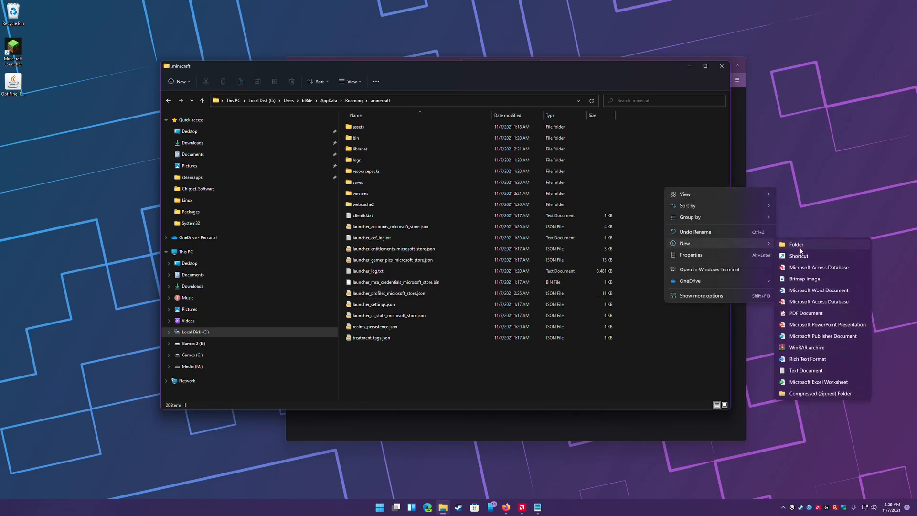
- Create a mods folder in .minecraft and move the OptiFine jar into it
click(797, 244)
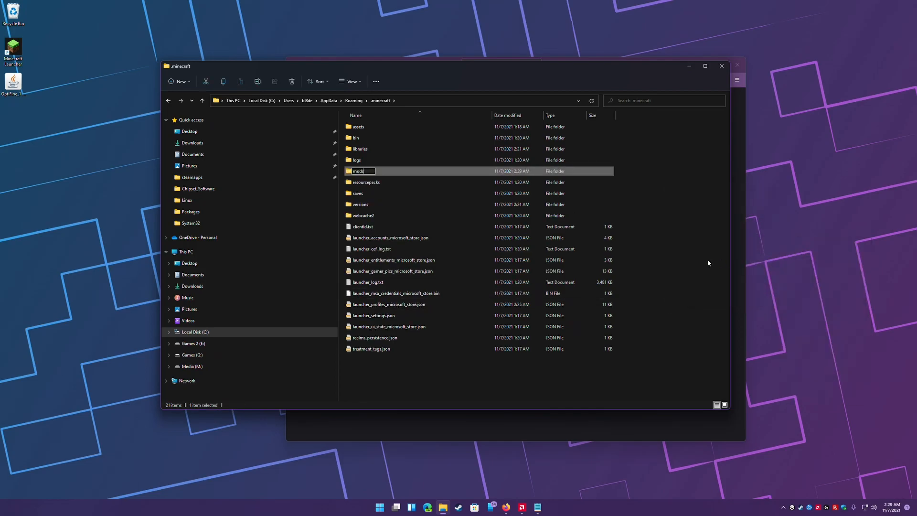
double_click(358, 171)
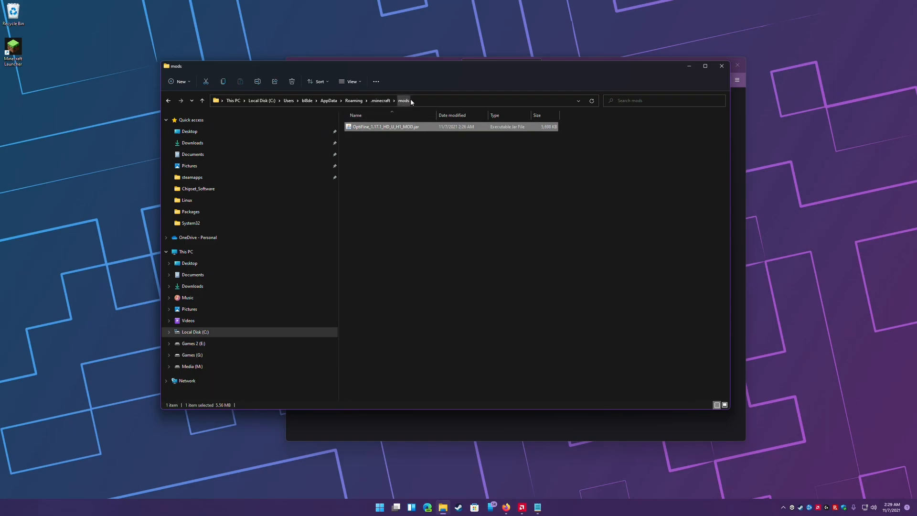
click(97, 209)
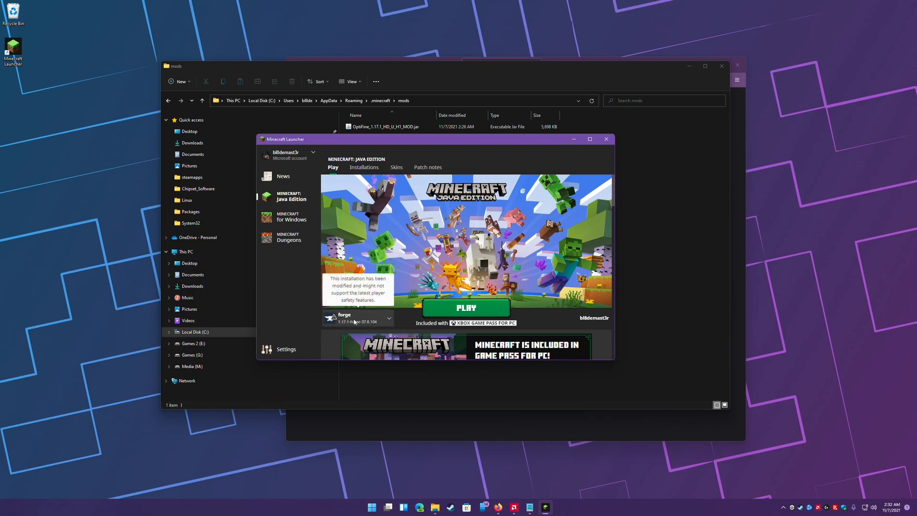
- Edit the forge installation from the Installations tab and expand More Options
click(364, 168)
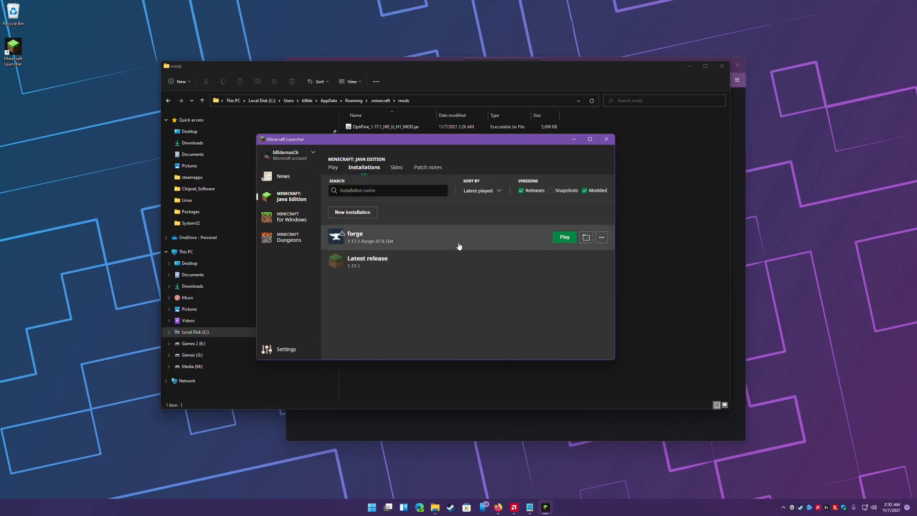
click(601, 237)
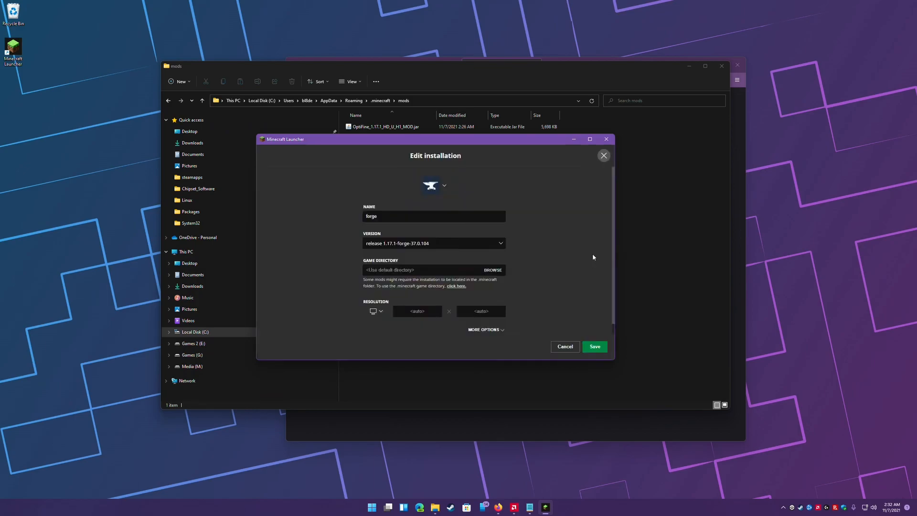
click(484, 330)
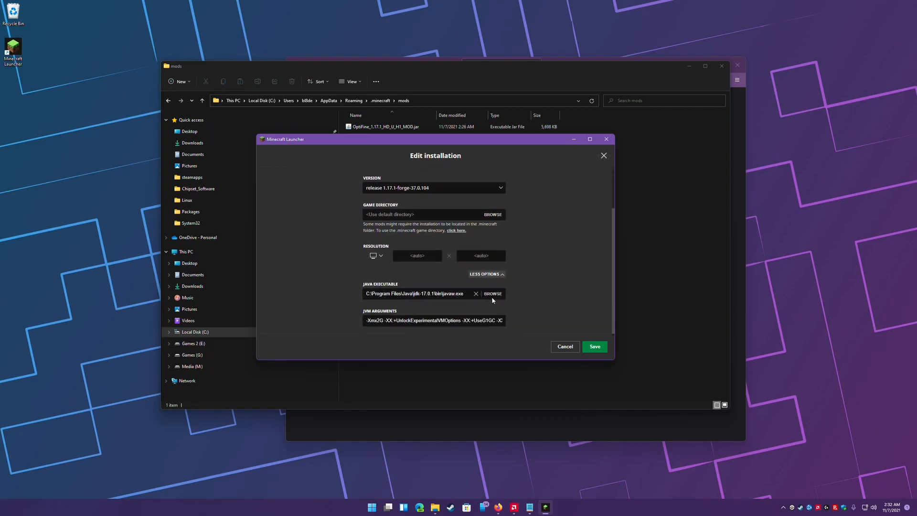
- Set the forge installation's Java executable to jdk-17.0.1\bin\javaw.exe and save
click(492, 294)
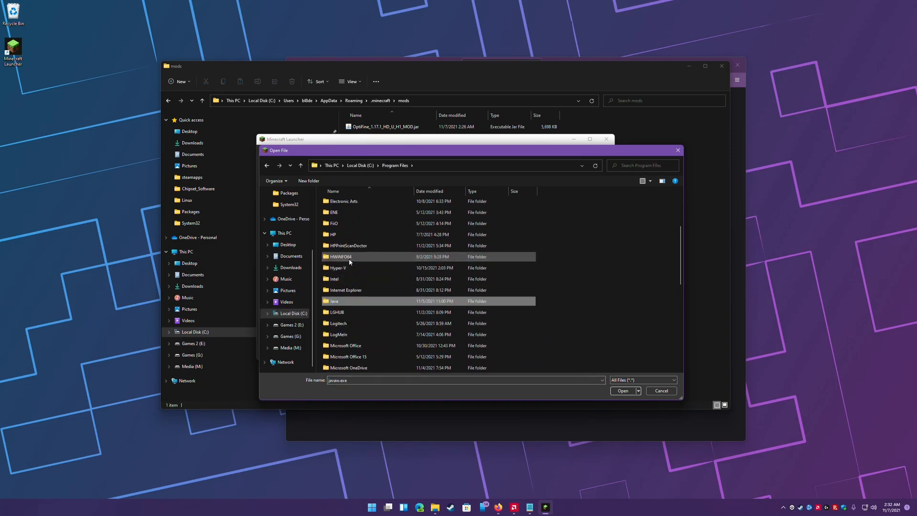
double_click(334, 301)
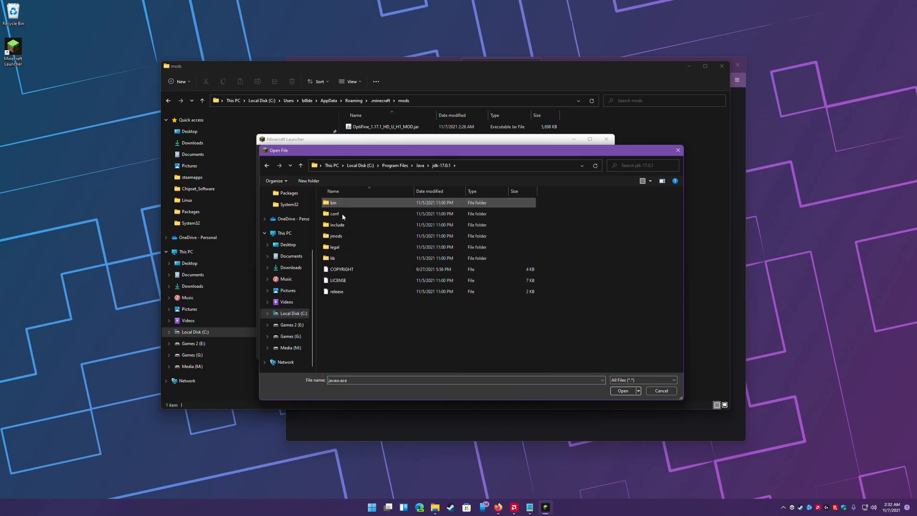
double_click(334, 202)
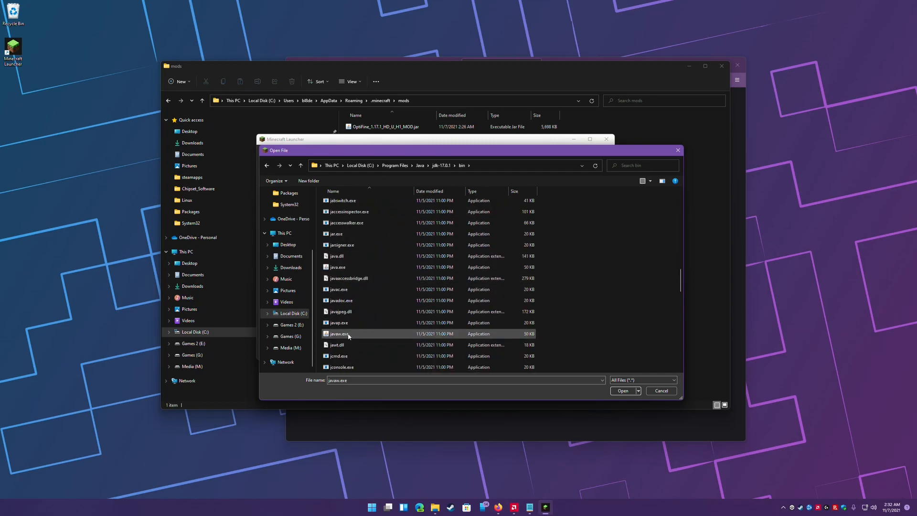
click(622, 391)
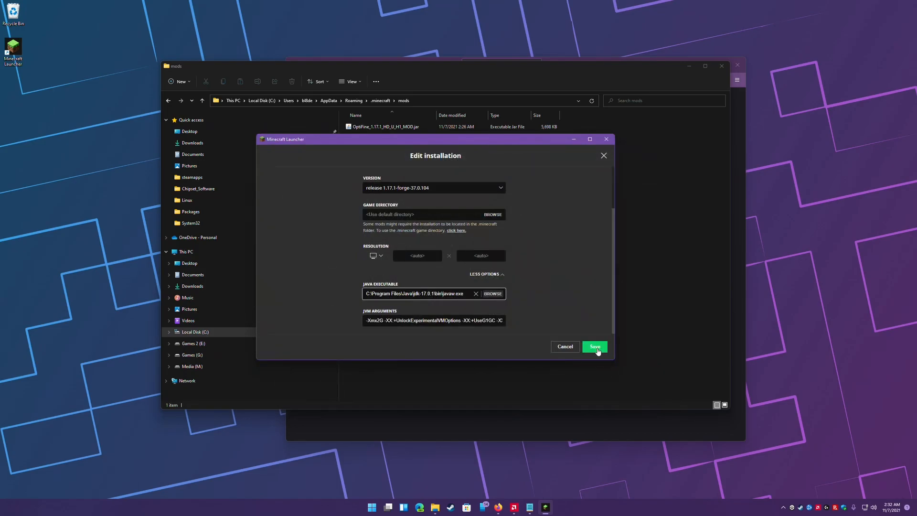
click(594, 346)
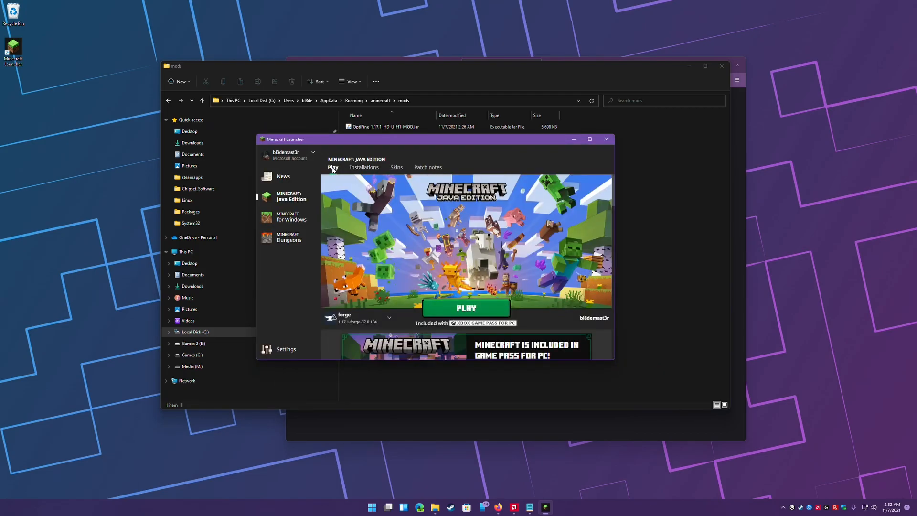
- Launch the forge 1.17.1 installation, accepting the modified-installation warning
click(466, 308)
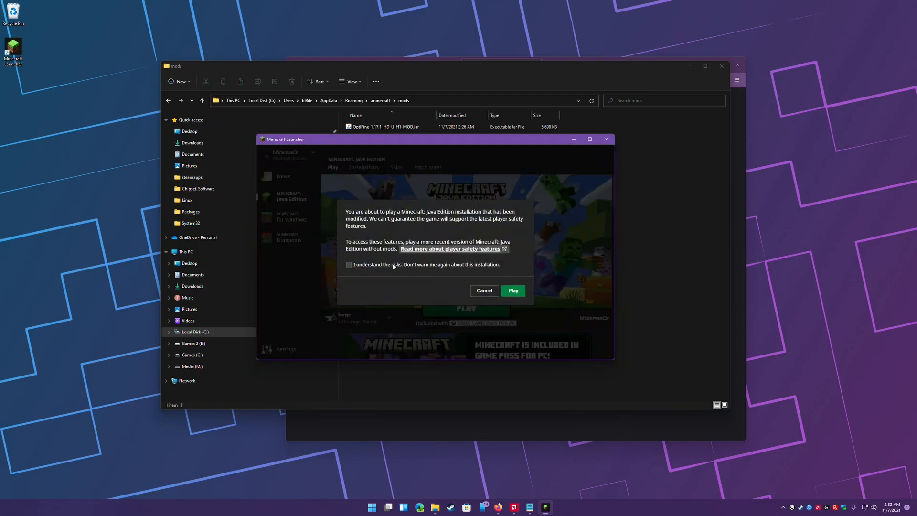
click(513, 290)
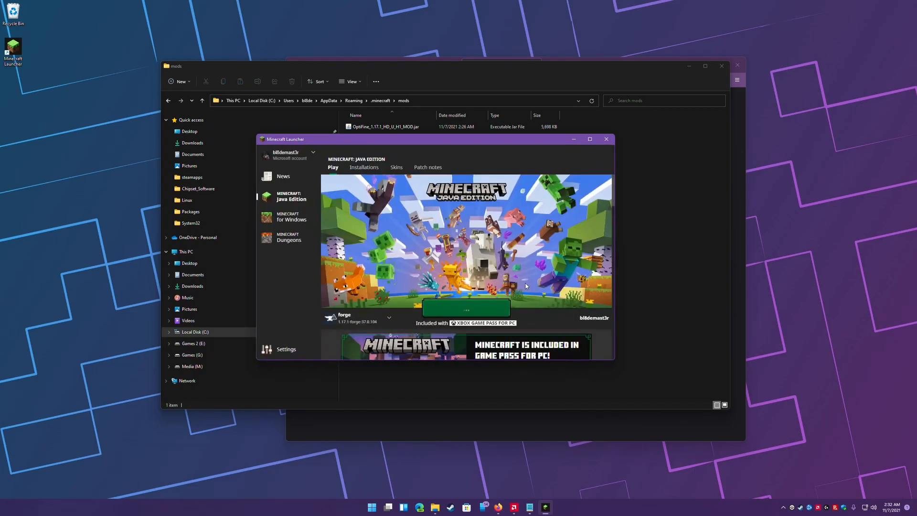
click(467, 306)
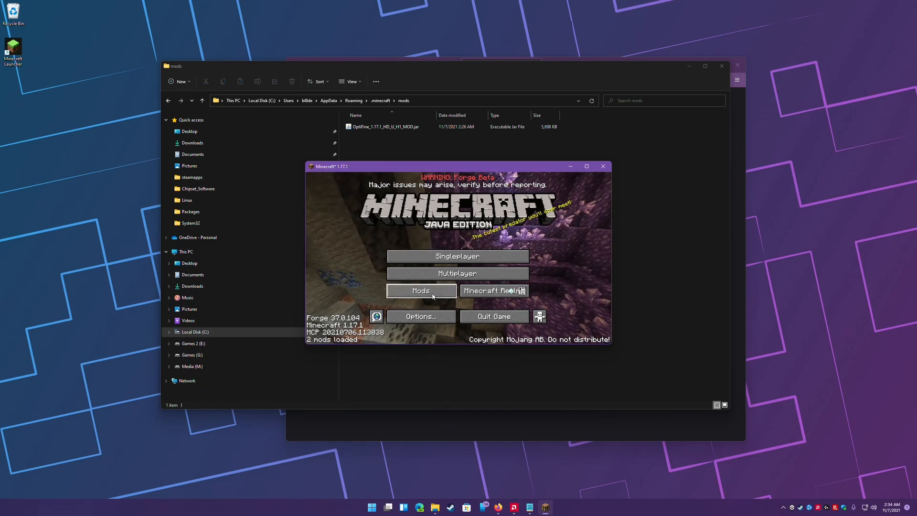
- Check Forge in the mod list and OptiFine HD U H1 in Video Settings, then quit Minecraft
click(421, 290)
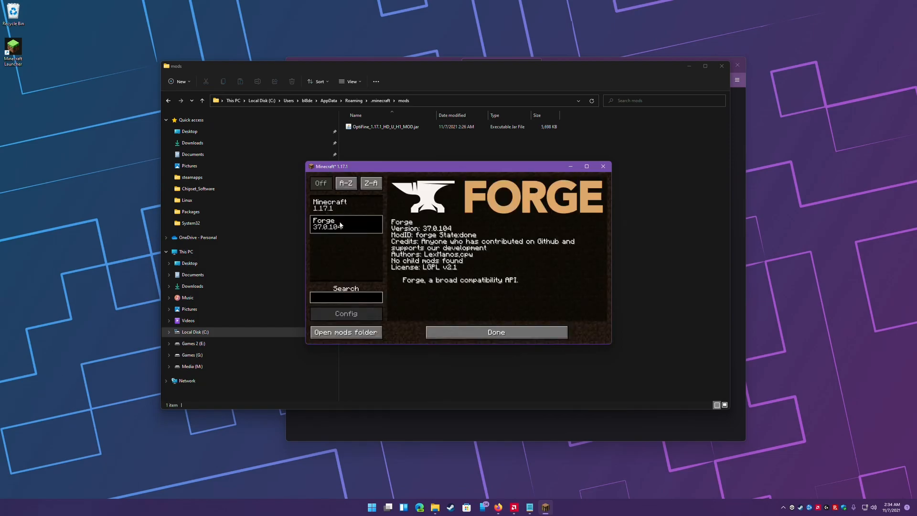
click(496, 332)
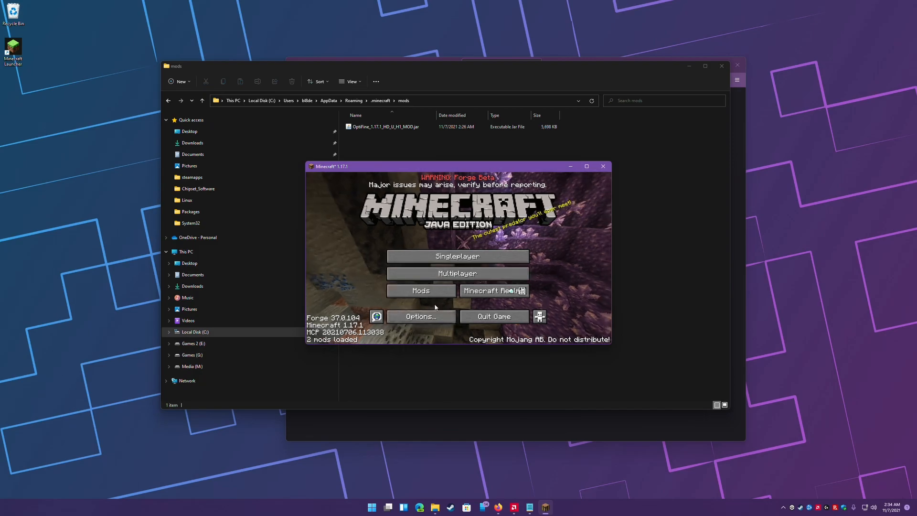
click(420, 316)
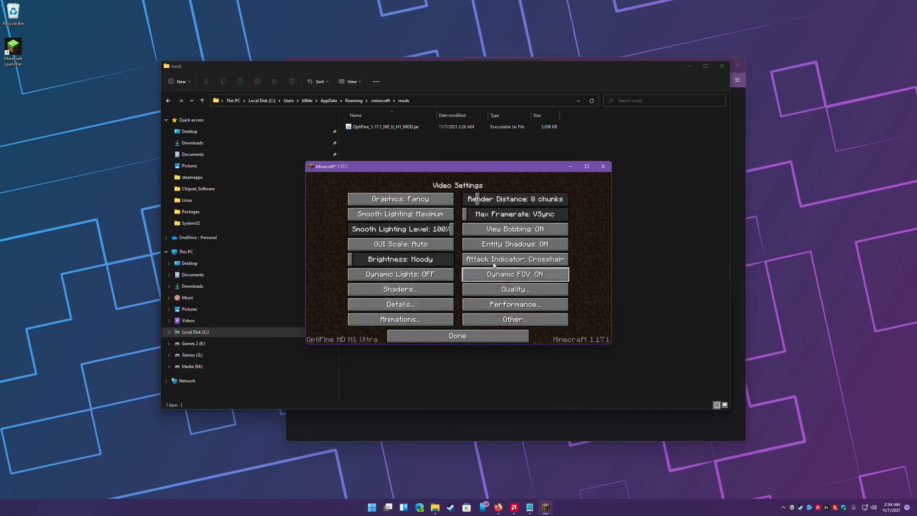
mouse_move(477, 322)
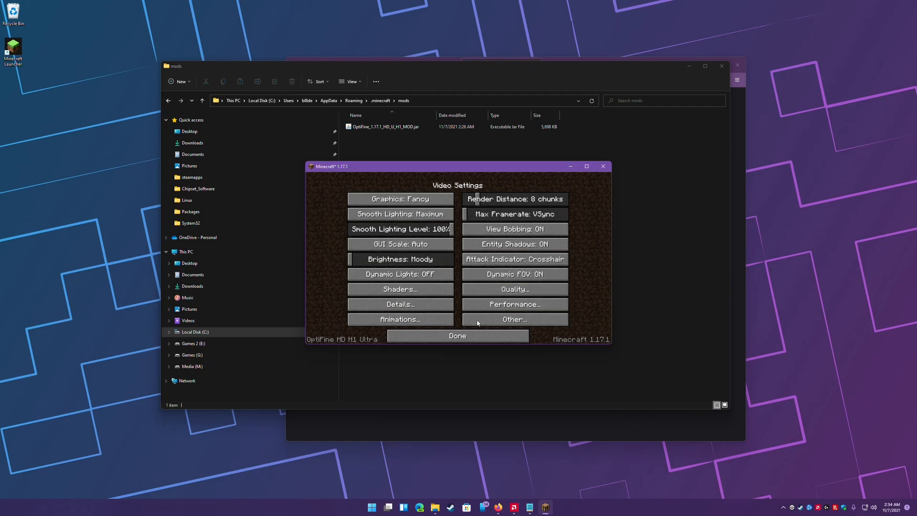
click(457, 336)
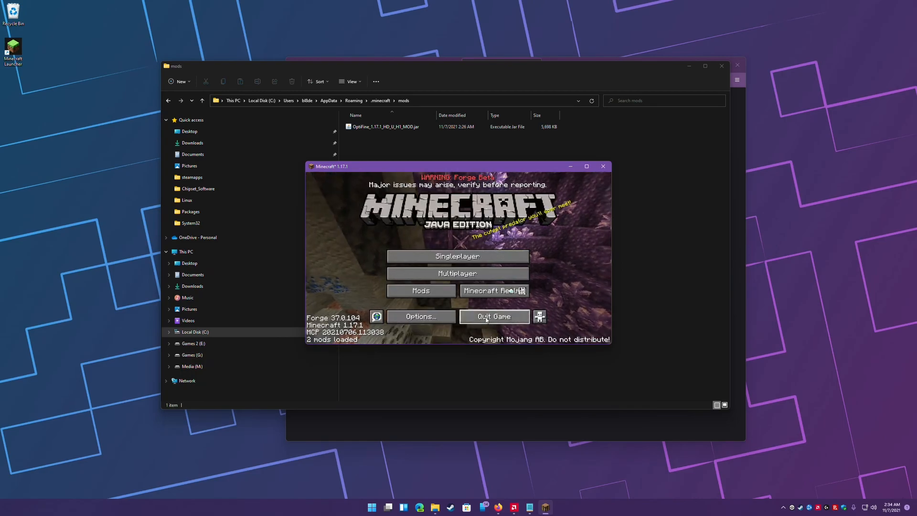
click(494, 316)
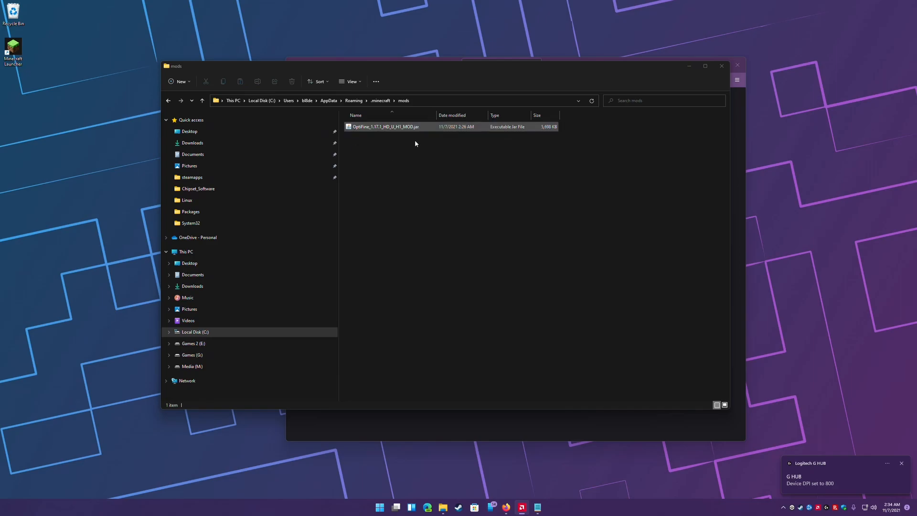